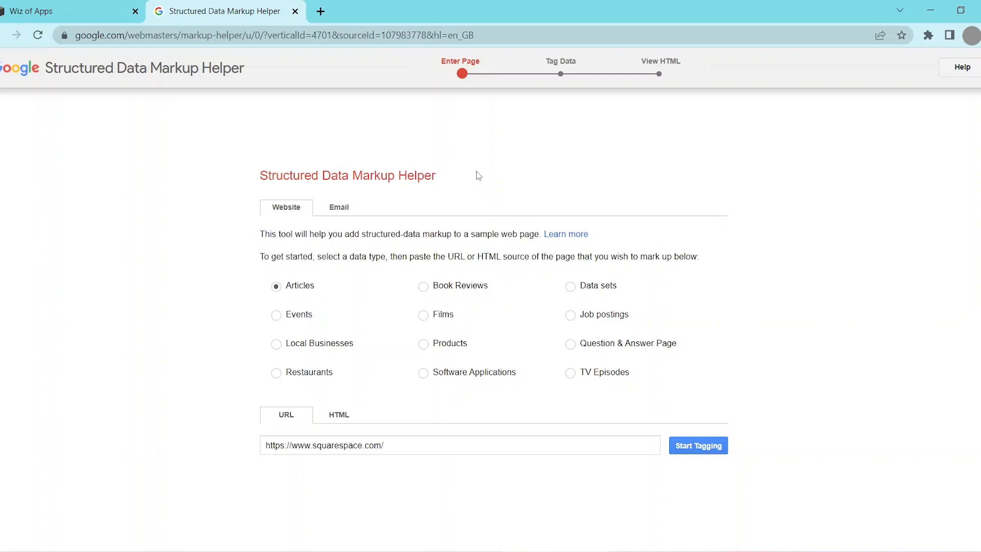
mouse_move(442, 212)
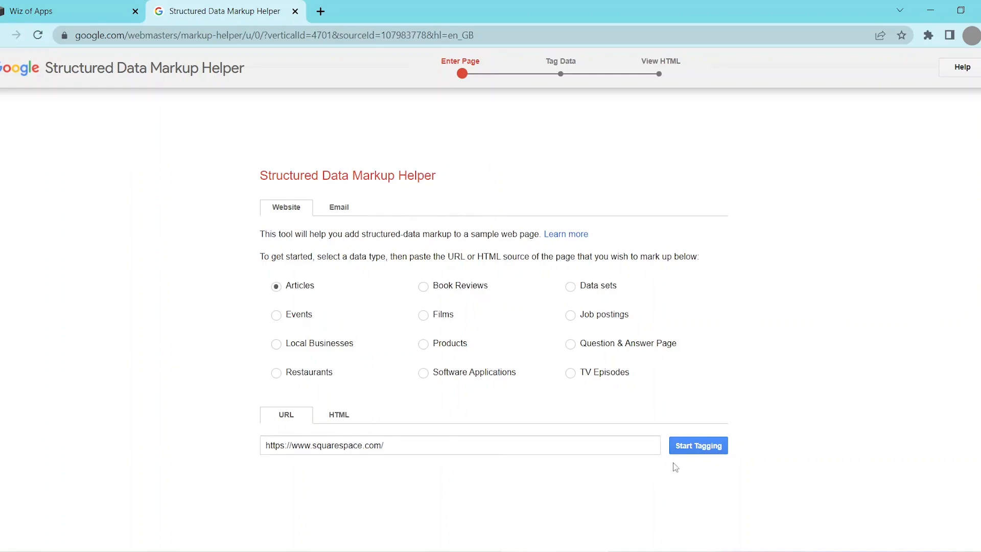
mouse_move(698, 446)
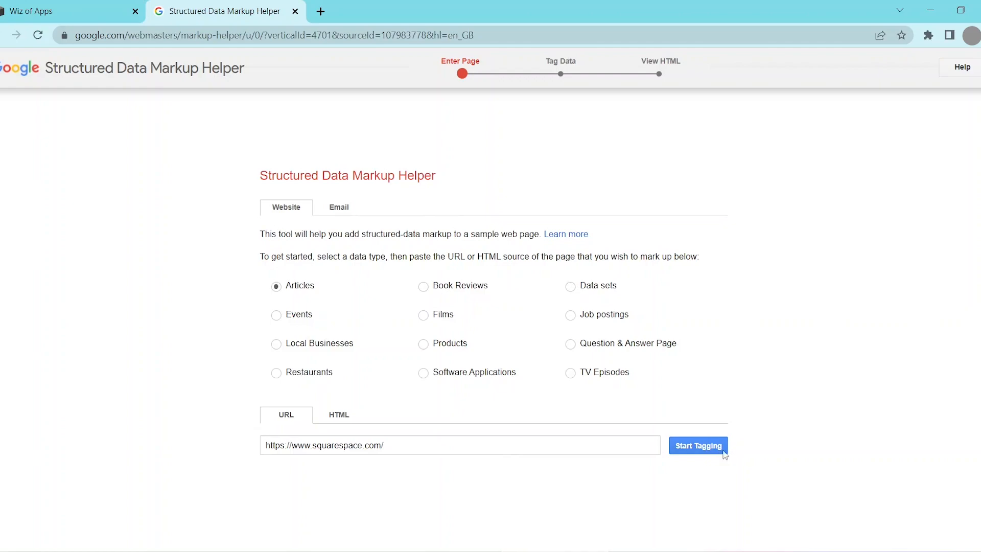
left_click(697, 445)
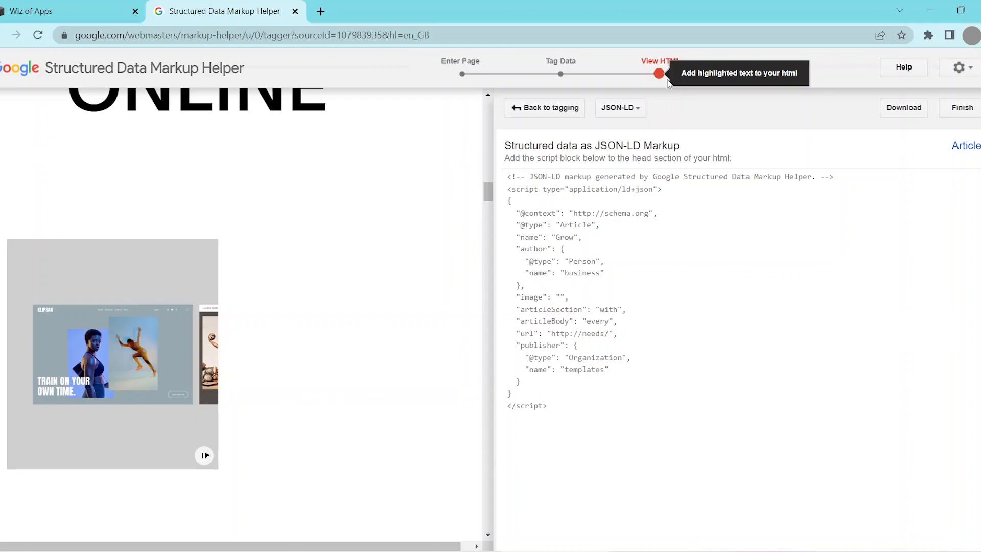
mouse_move(720, 104)
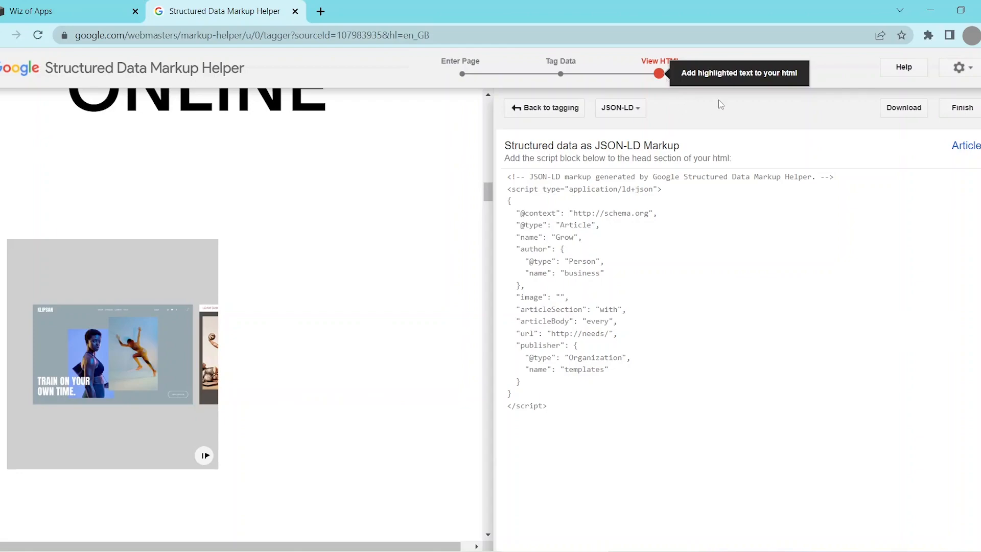
mouse_move(719, 104)
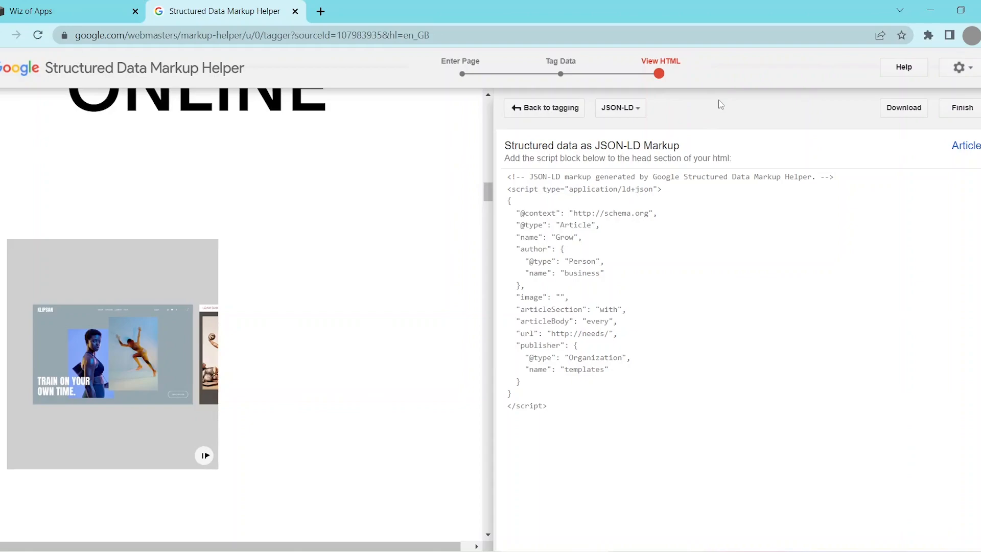
- Select the generated JSON-LD Article script and return to the Wiz of Apps site
left_click_drag(508, 177, 547, 406)
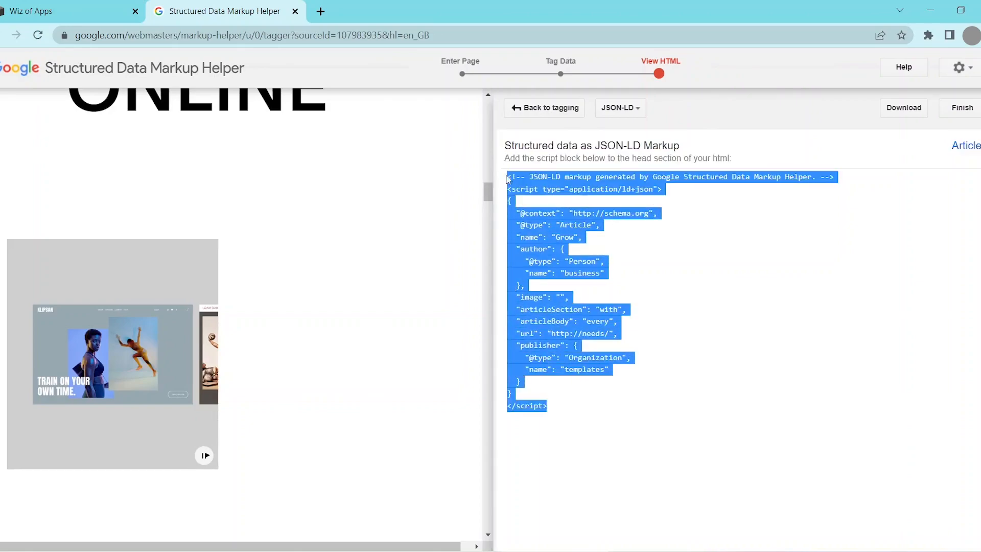
left_click(62, 11)
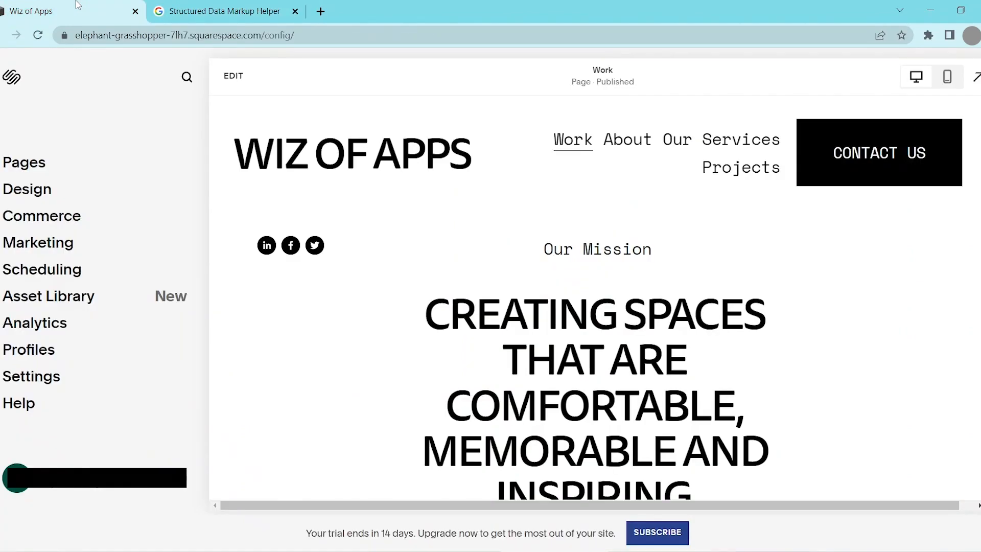
mouse_move(44, 149)
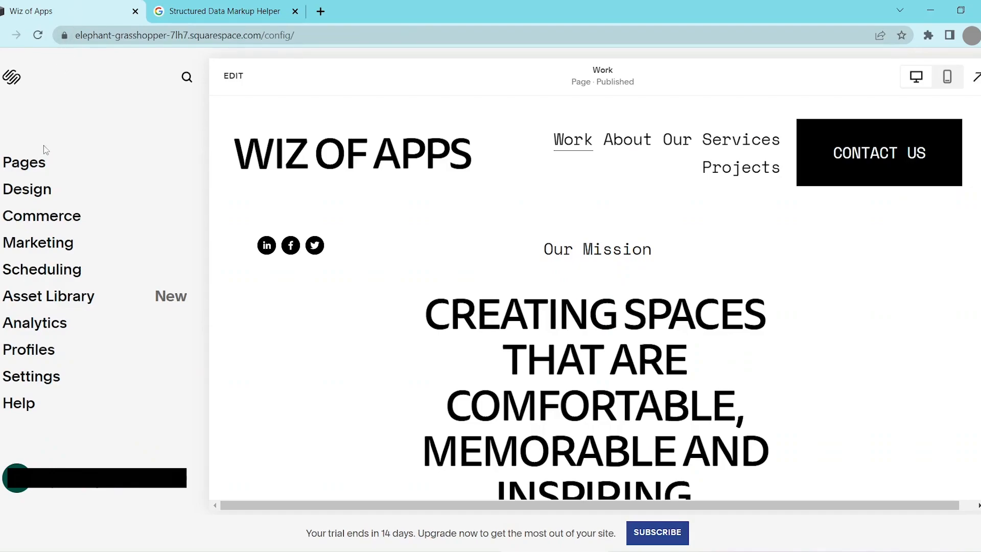
- Load the Work page from the Pages panel's Main Navigation list
left_click(24, 162)
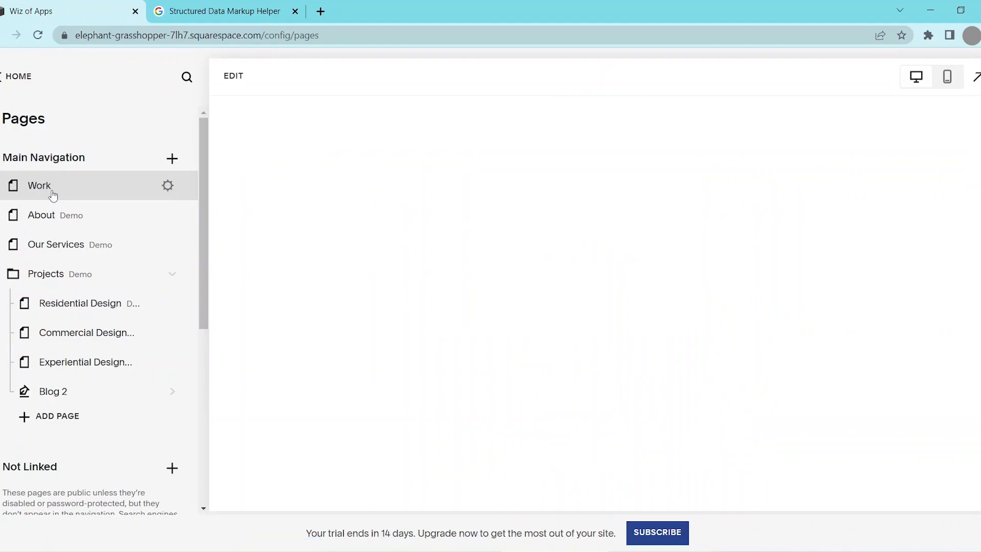
left_click(39, 185)
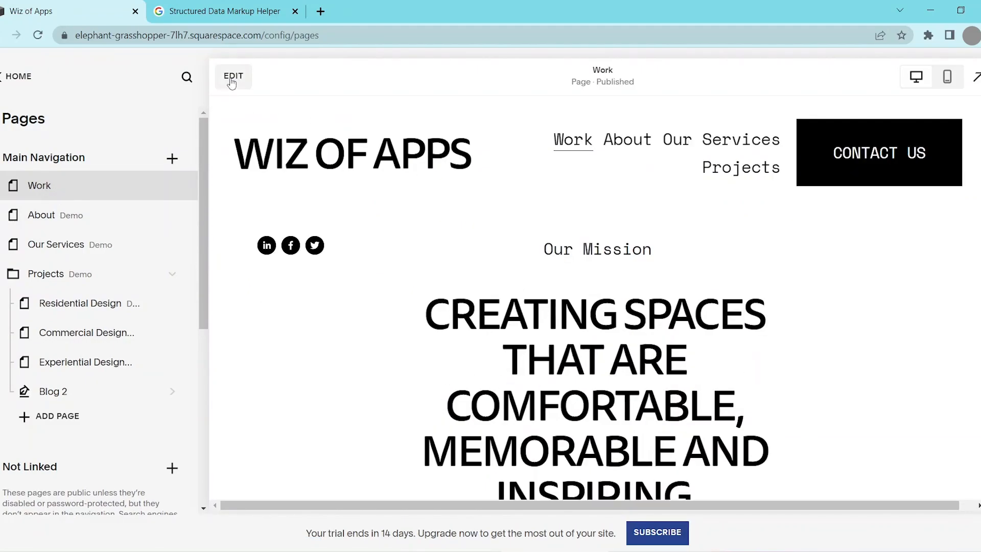
- Put the Work page into edit mode, revealing its Hello, World! code block
left_click(233, 76)
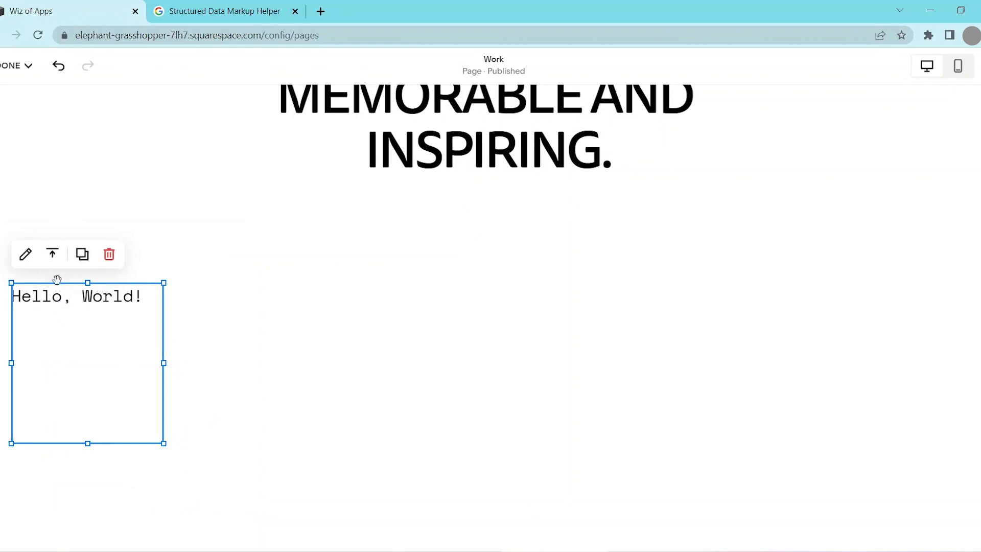
- Edit the code block and select its <p>Hello, World!</p> placeholder for replacement
left_click(25, 255)
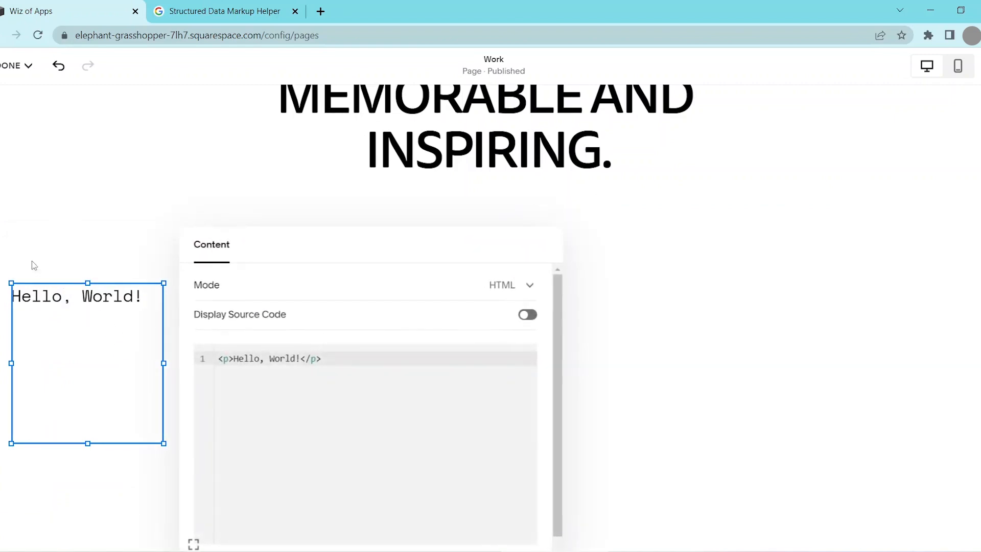
mouse_move(345, 347)
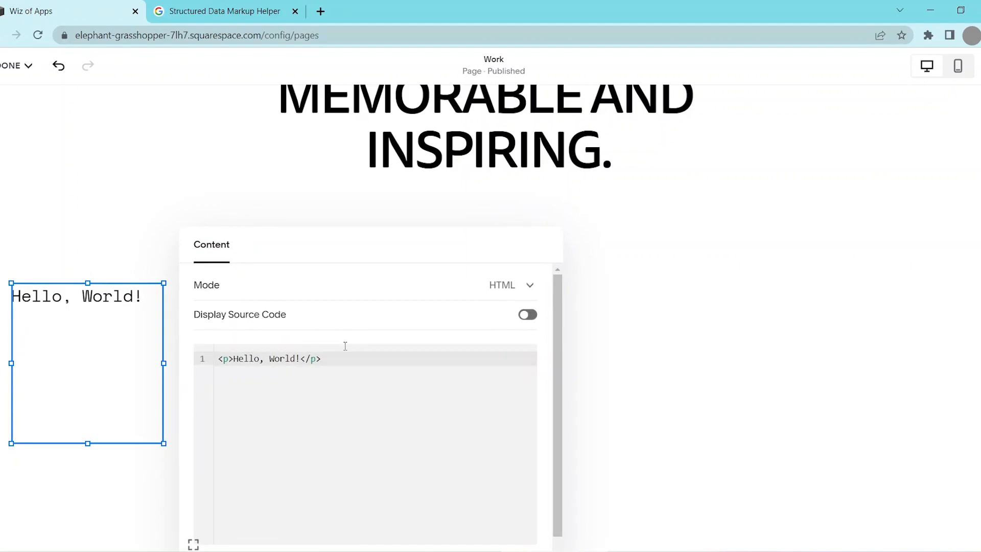
triple_click(269, 359)
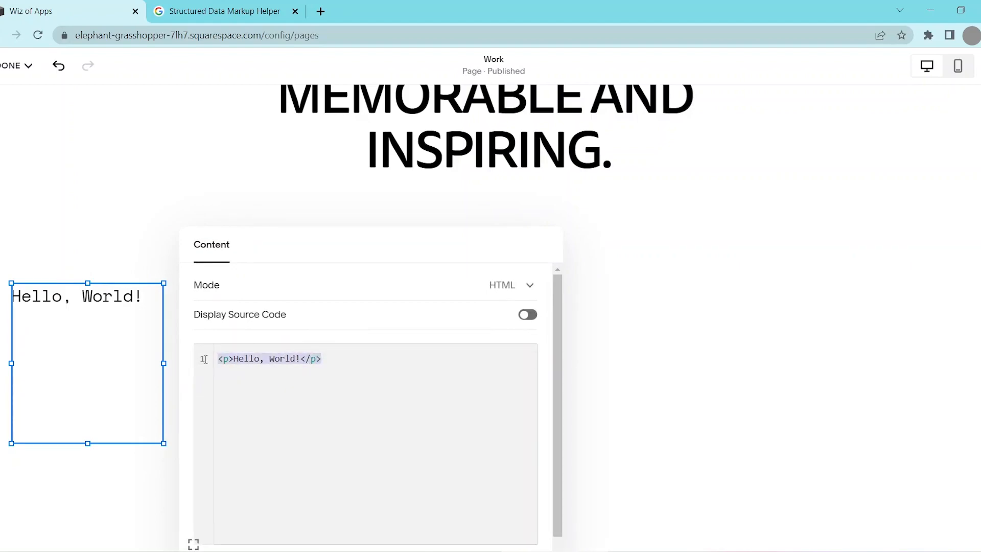